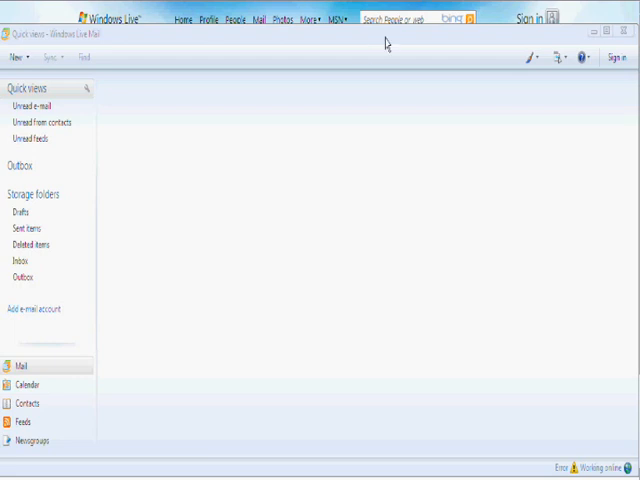
pyautogui.moveTo(148, 150)
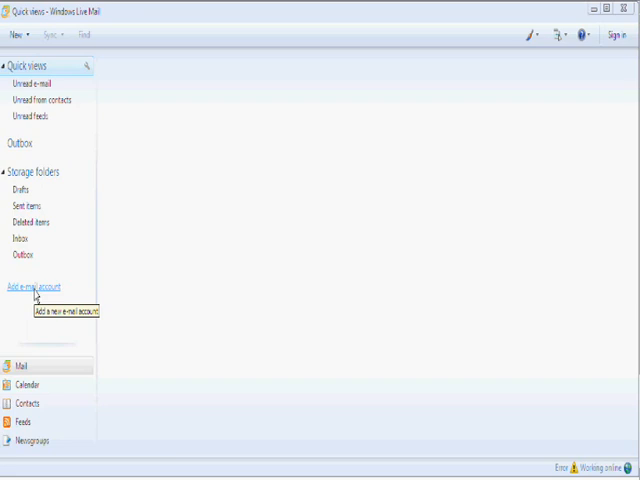
# - Start a new e-mail account and enter its address, password and display name
pyautogui.click(32, 288)
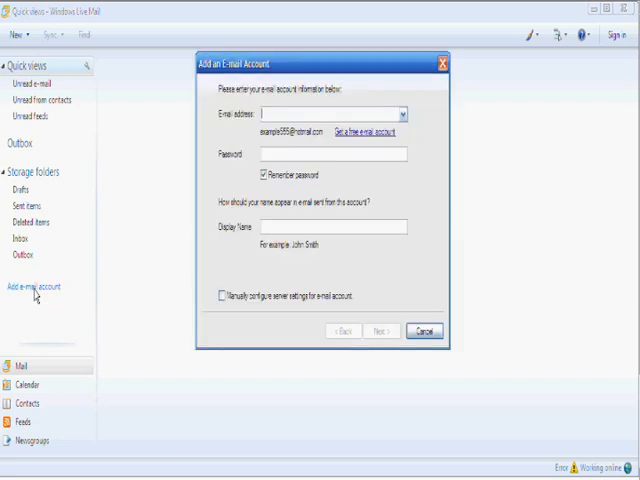
pyautogui.moveTo(298, 100)
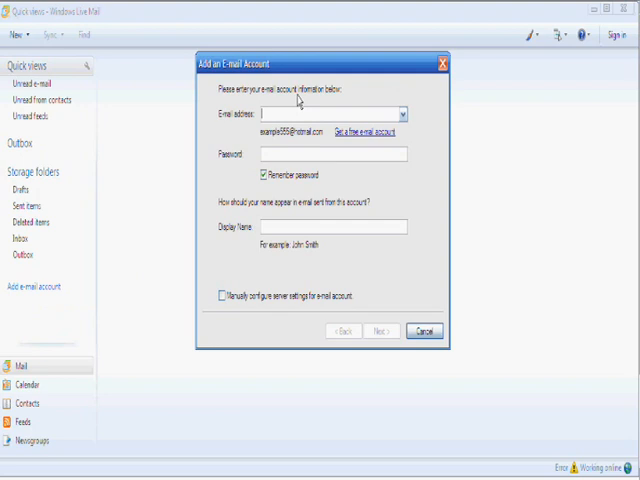
pyautogui.moveTo(284, 118)
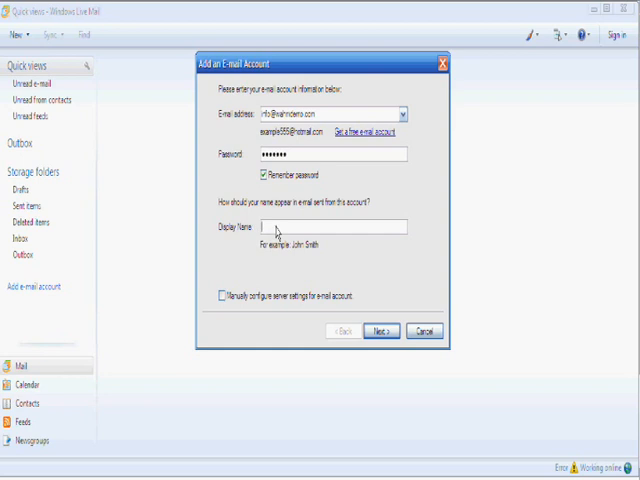
pyautogui.write('nfo')
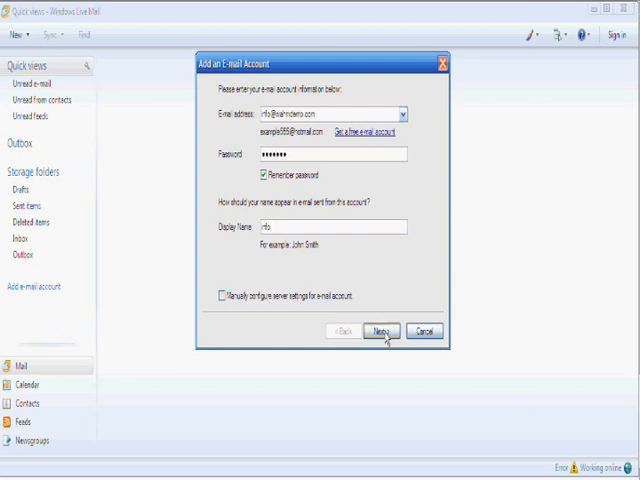
# - Advance to server settings and set the POP3 incoming server to mail.webdemo.com
pyautogui.click(378, 332)
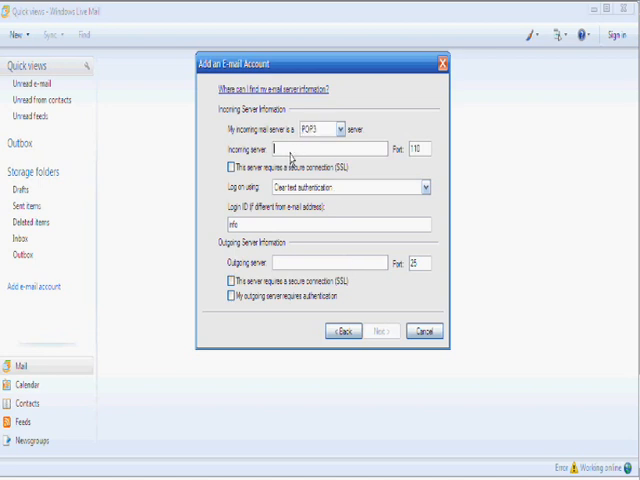
pyautogui.write('mail.mydomain')
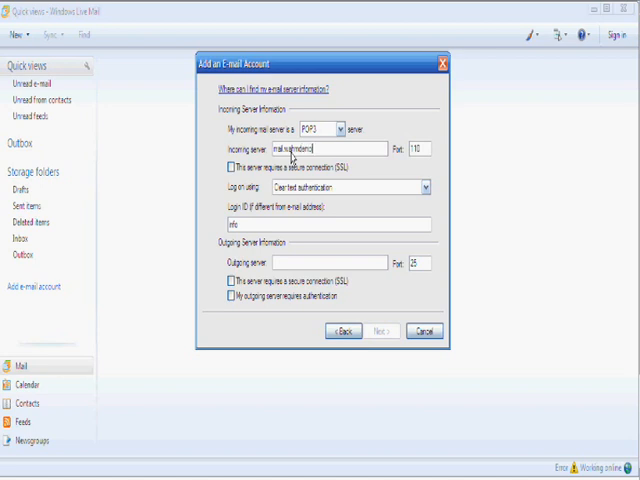
pyautogui.write('.com')
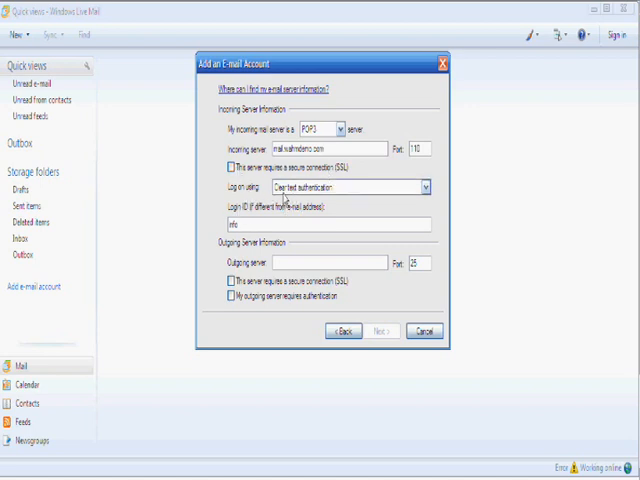
pyautogui.click(424, 188)
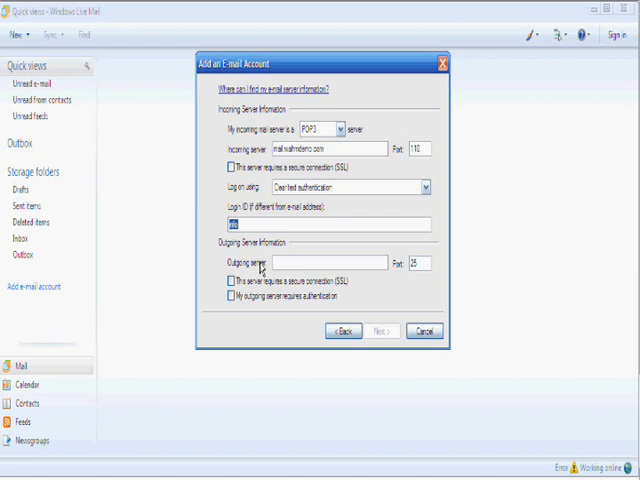
# - Replace the login ID with the full address and set the outgoing server to mail.webdemo.com
pyautogui.click(232, 224)
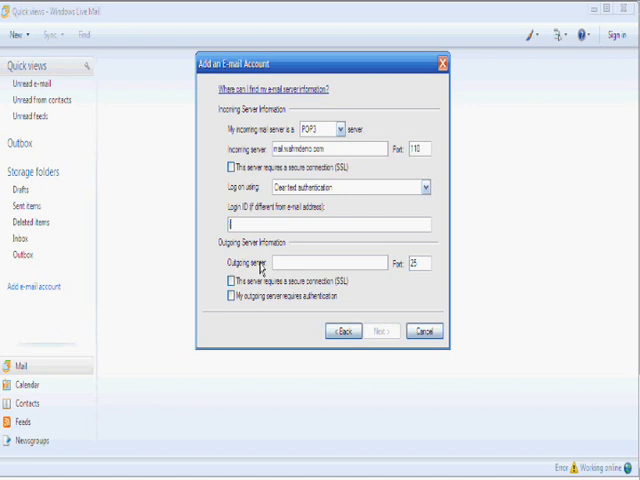
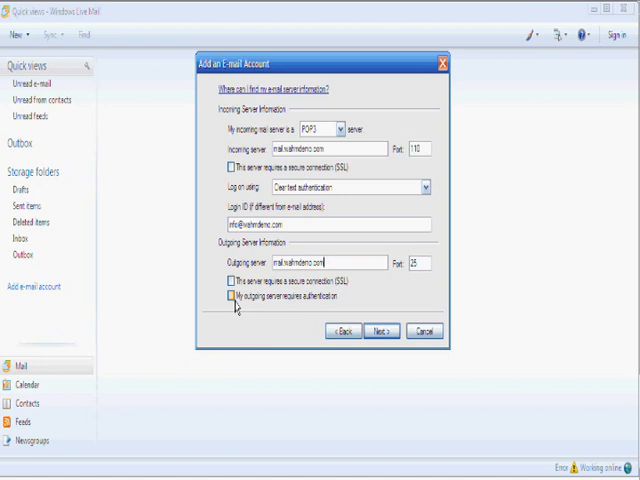
# - Require authentication for the outgoing server and continue to the final page
pyautogui.click(228, 296)
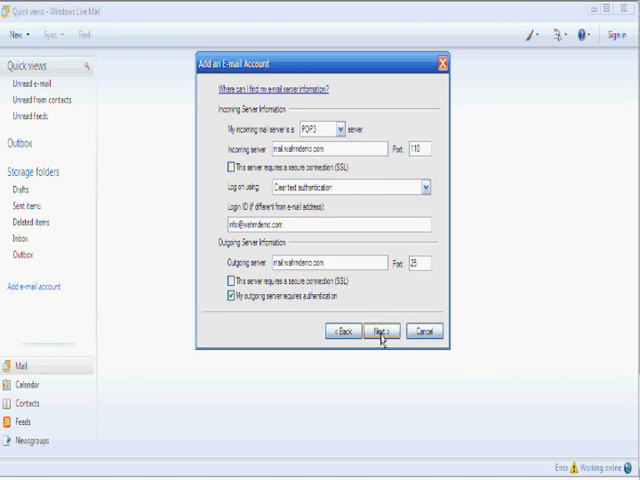
pyautogui.click(382, 332)
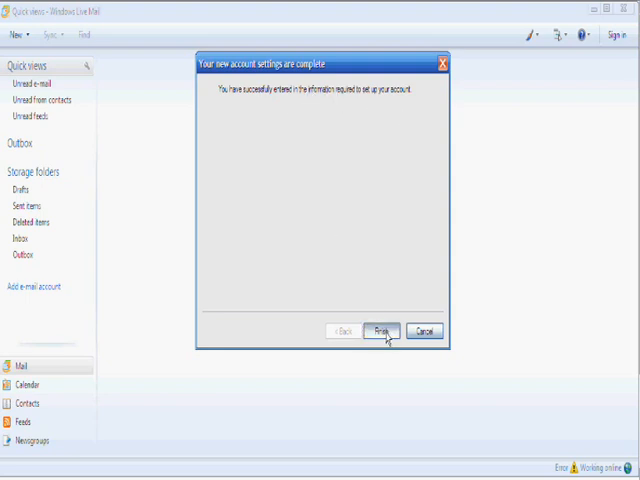
# - Finish creating the webdemo.com account and start a new message
pyautogui.click(384, 332)
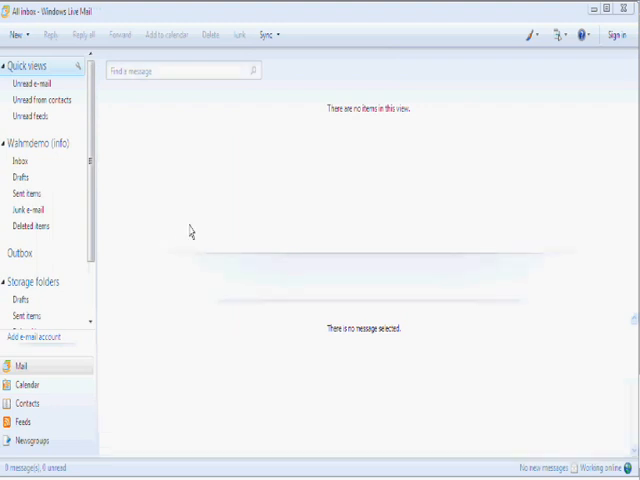
pyautogui.moveTo(124, 138)
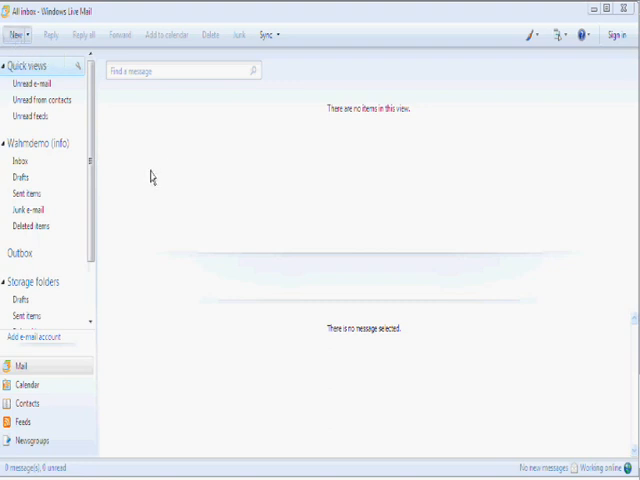
pyautogui.click(16, 34)
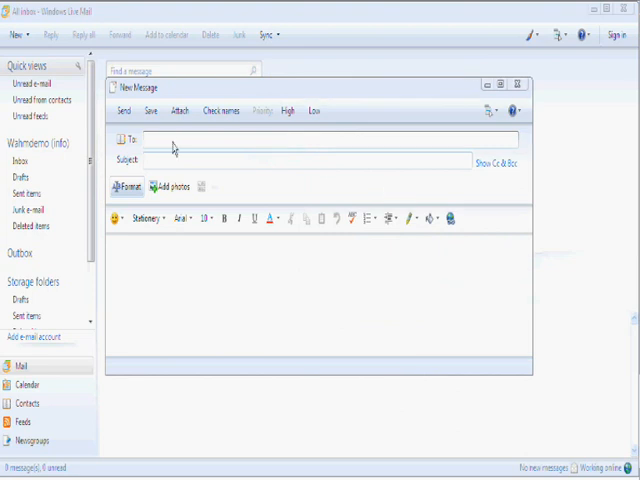
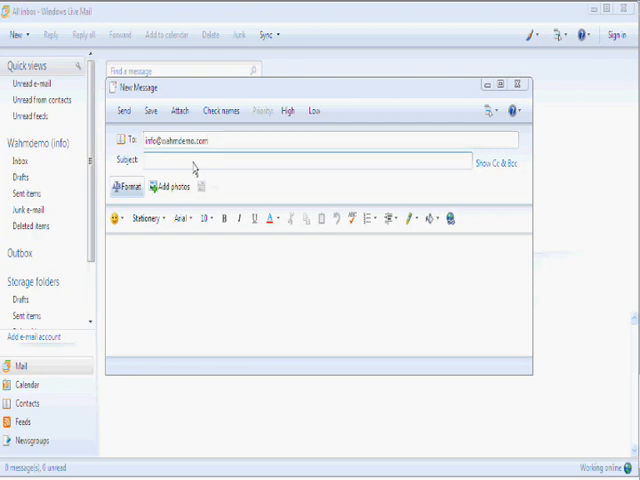
pyautogui.write('test')
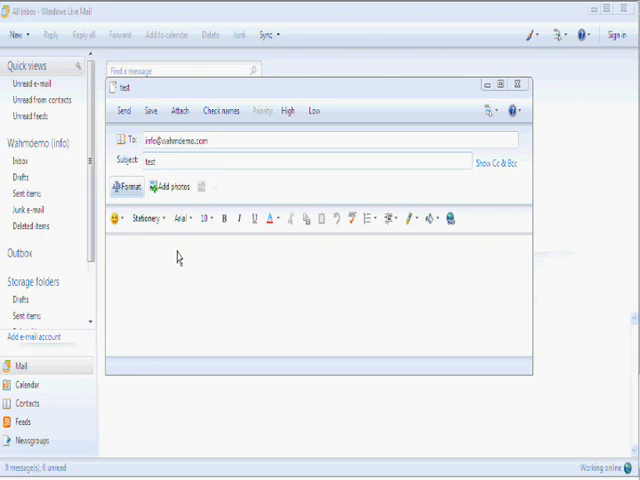
pyautogui.click(112, 254)
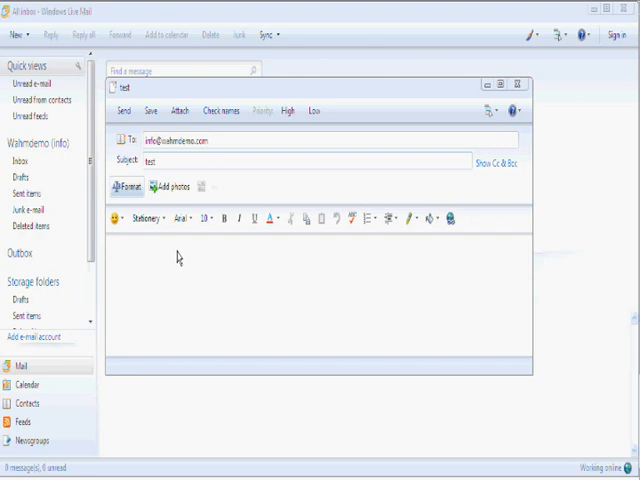
pyautogui.write('test')
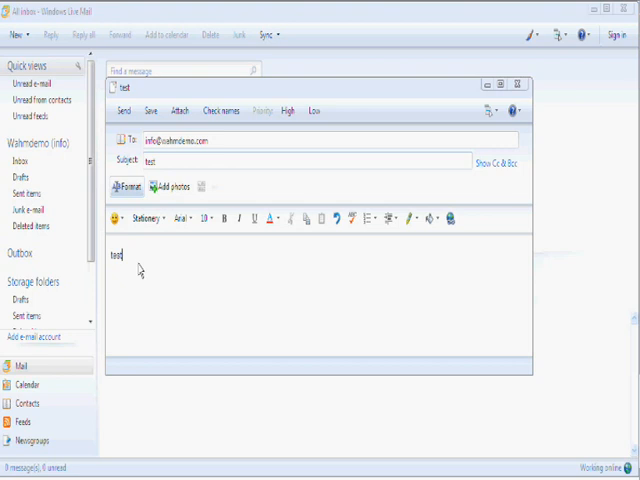
pyautogui.moveTo(164, 258)
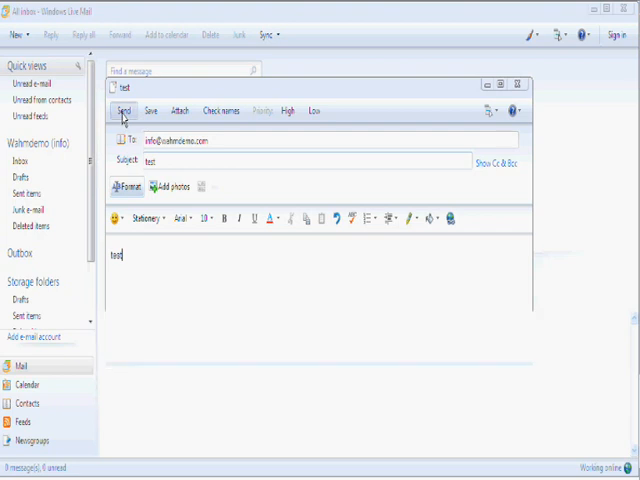
# - Send the test message and sync to receive it back in the inbox
pyautogui.click(124, 112)
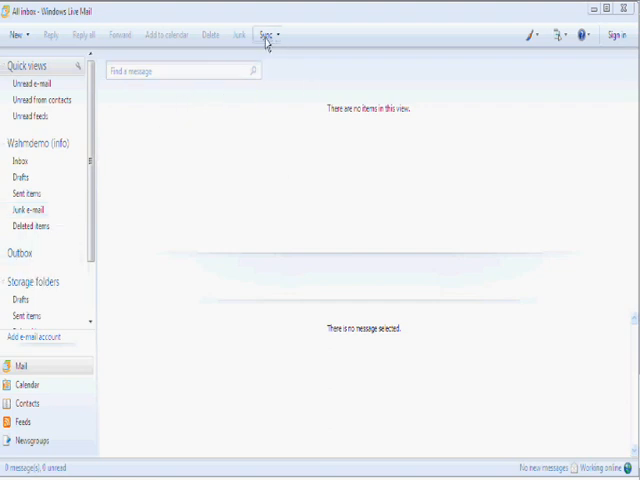
pyautogui.click(266, 32)
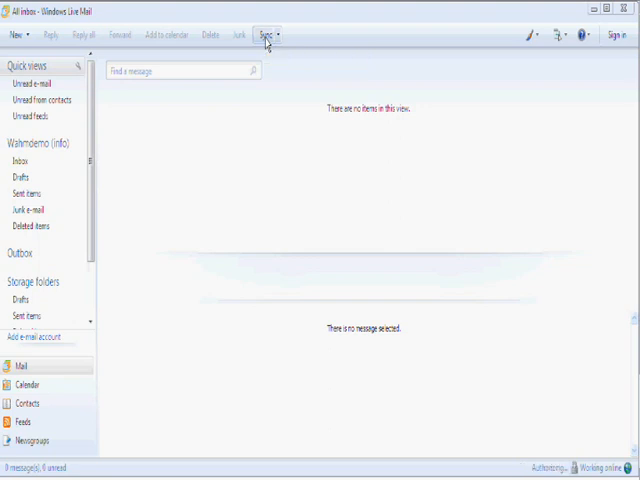
pyautogui.click(268, 32)
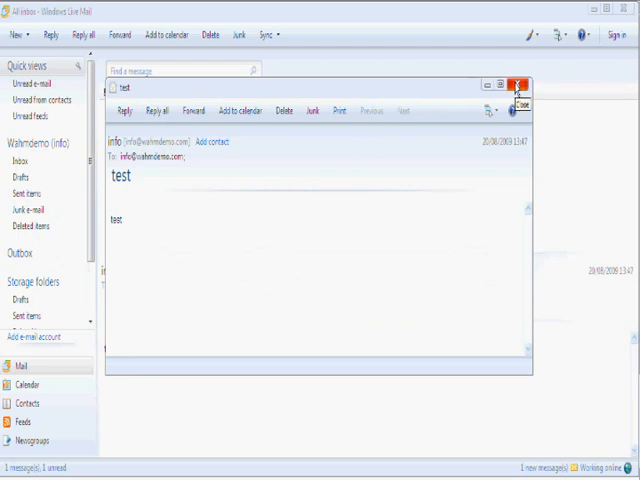
# - Close the received message, leaving 'test' listed in the inbox preview
pyautogui.click(516, 84)
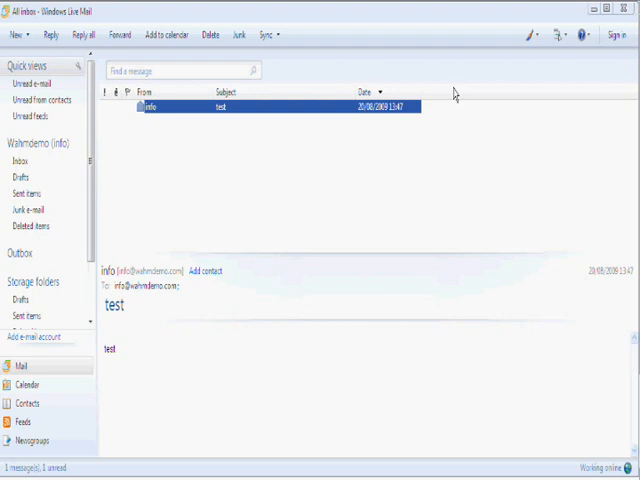
pyautogui.moveTo(448, 112)
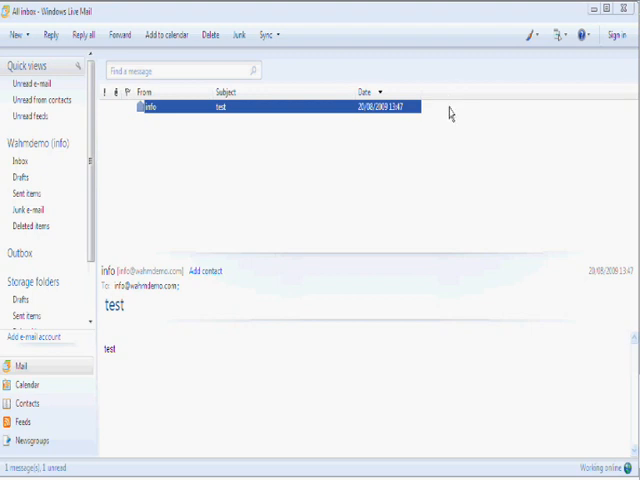
pyautogui.moveTo(276, 296)
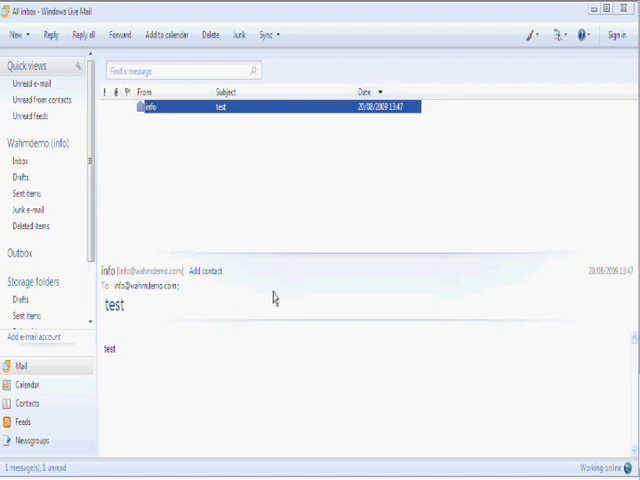